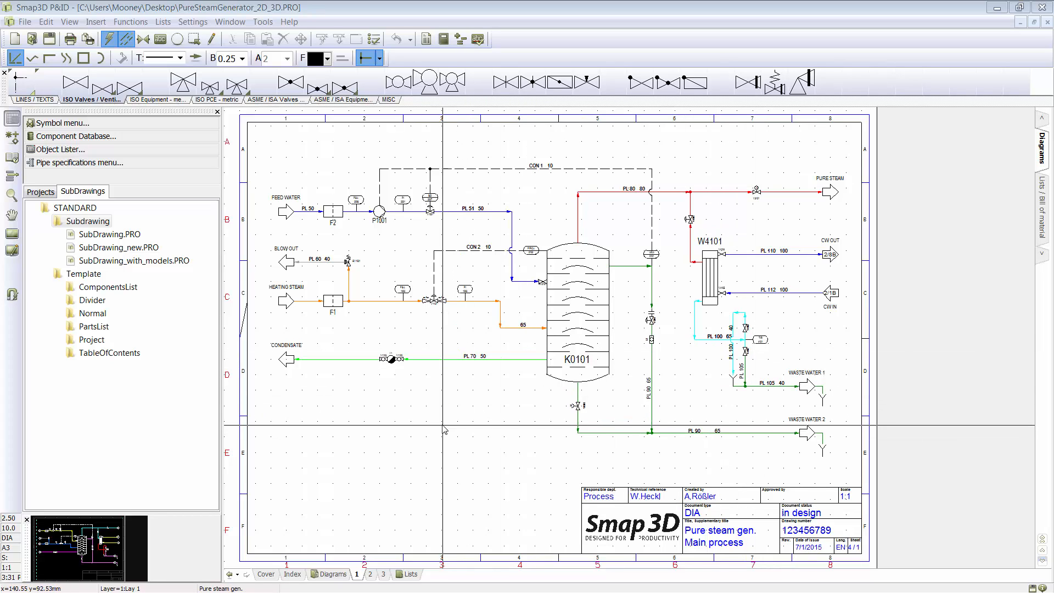
pyautogui.moveTo(443, 429)
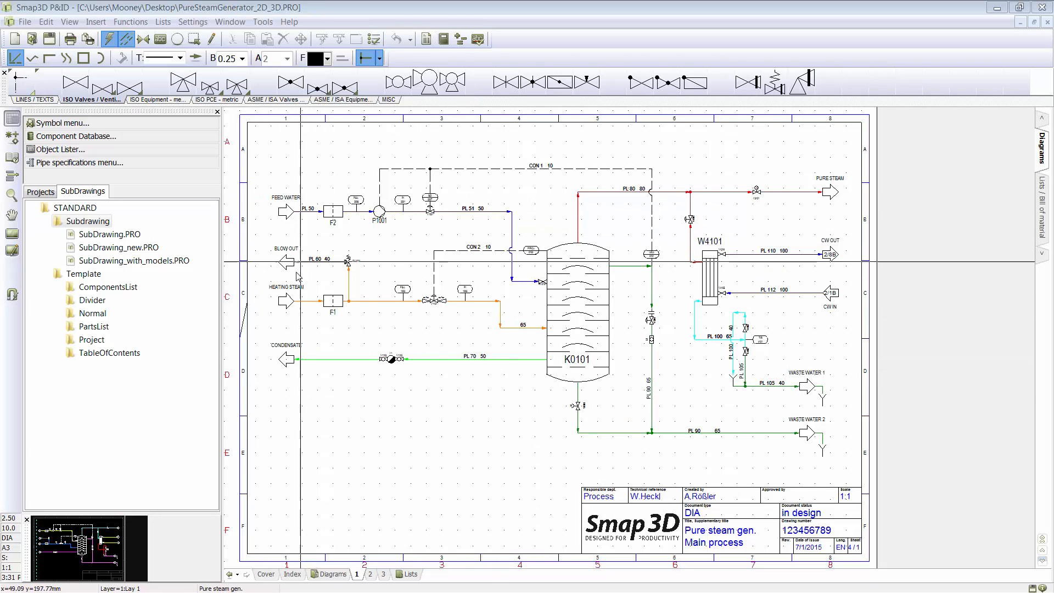
# - On page 3, preview the SubDrawing.PRO and SubDrawing_new.PRO subdrawings
pyautogui.click(383, 573)
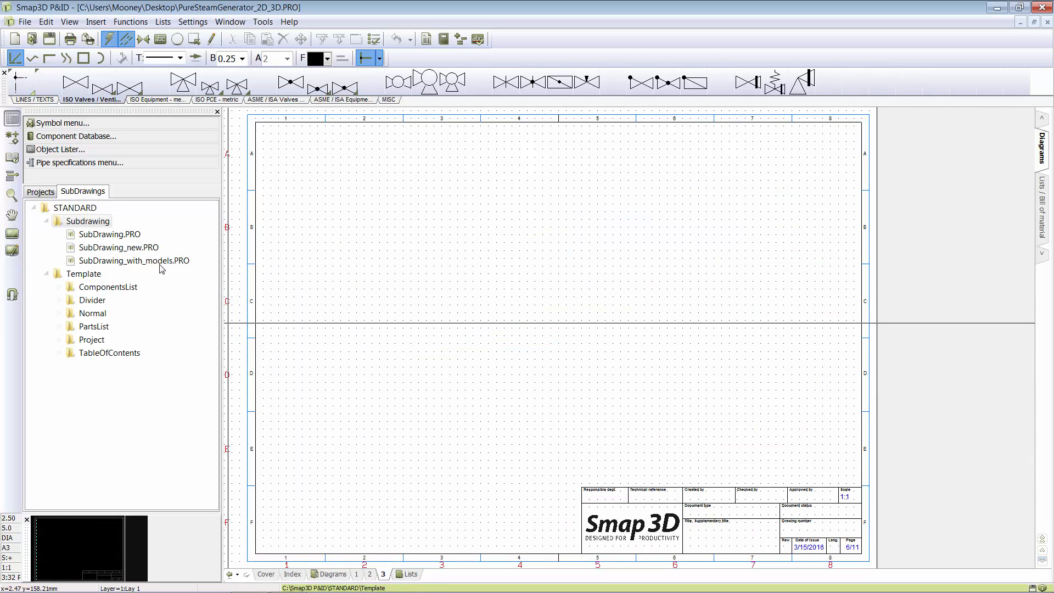
pyautogui.click(111, 234)
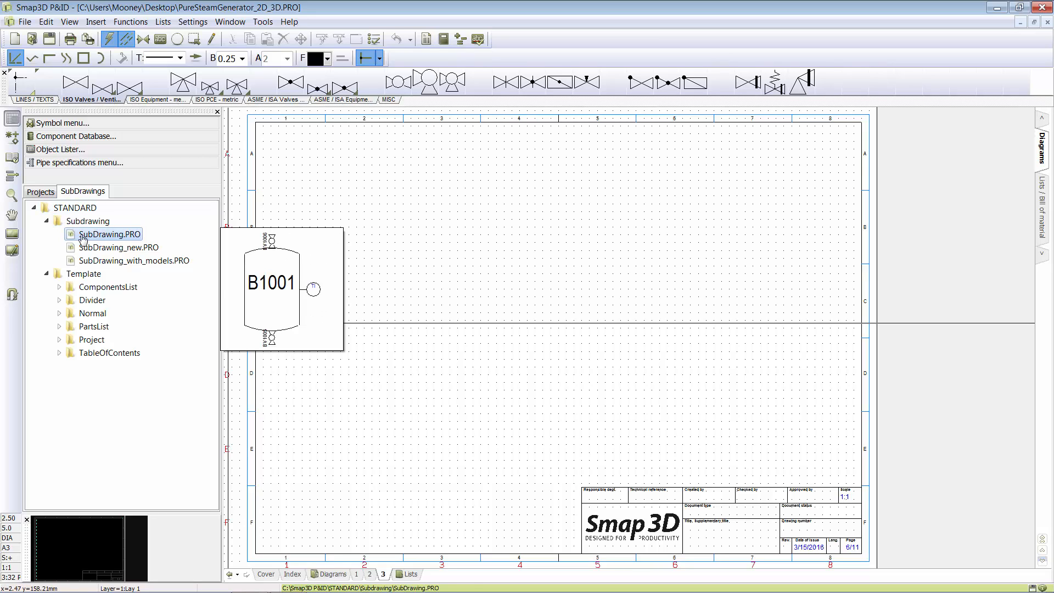
pyautogui.click(120, 247)
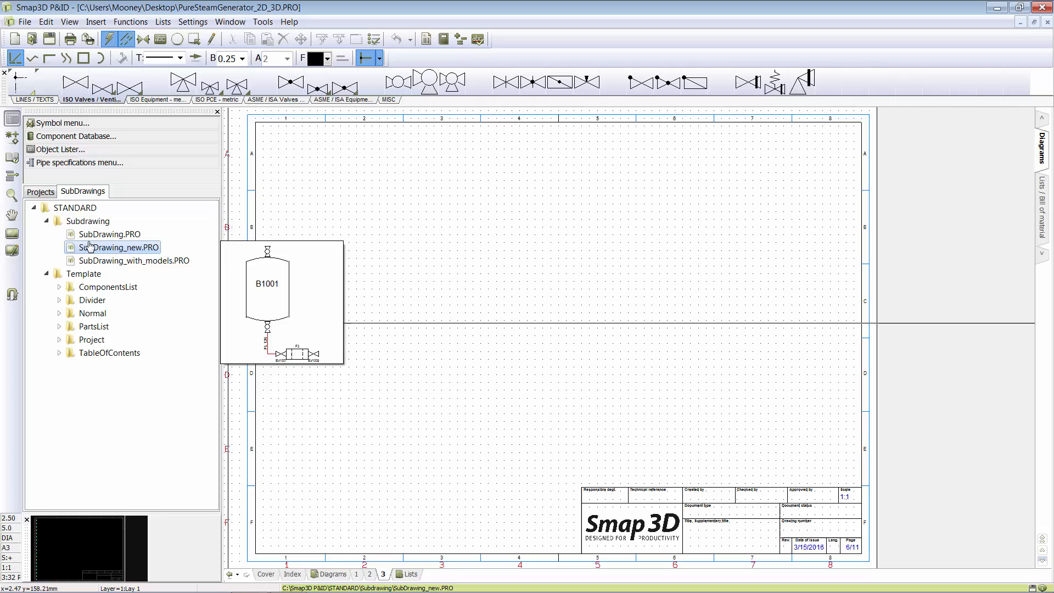
# - Start placing SubDrawing.PRO and SubDrawing_new.PRO, then dismiss placement without keeping either
pyautogui.click(108, 234)
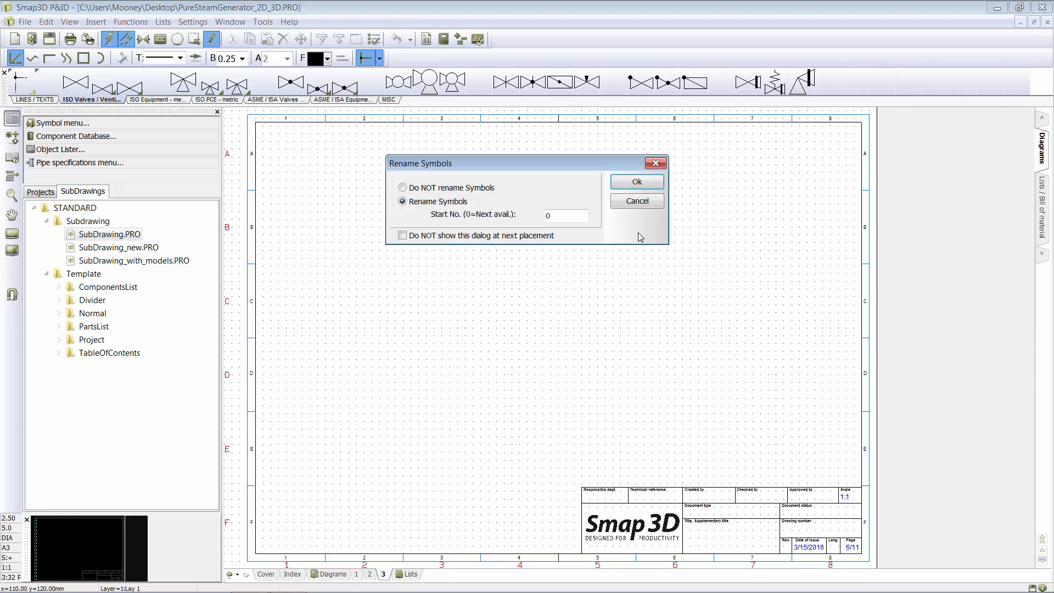
pyautogui.click(635, 182)
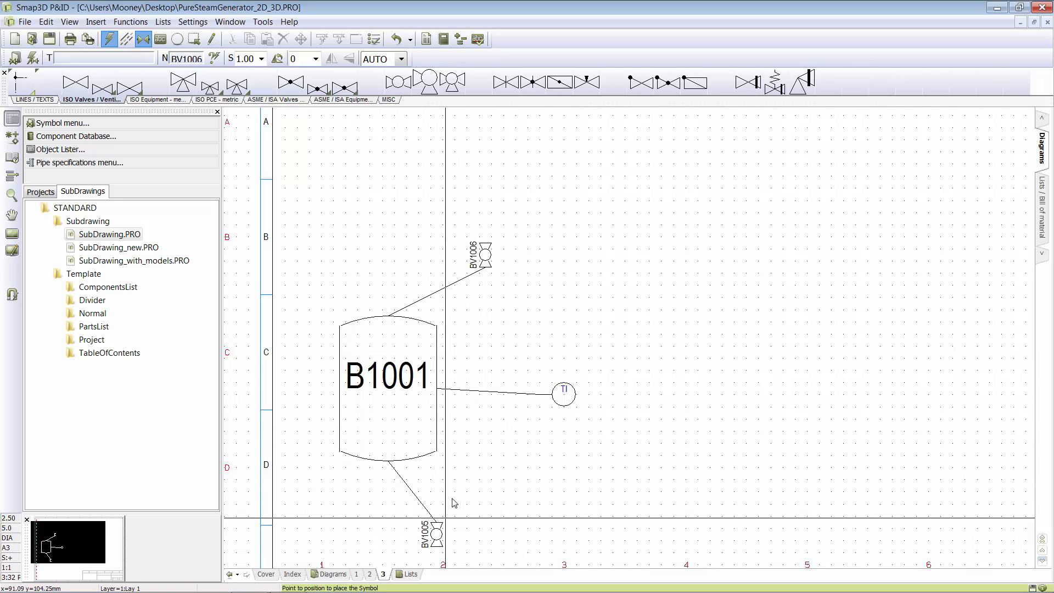
pyautogui.moveTo(481, 418)
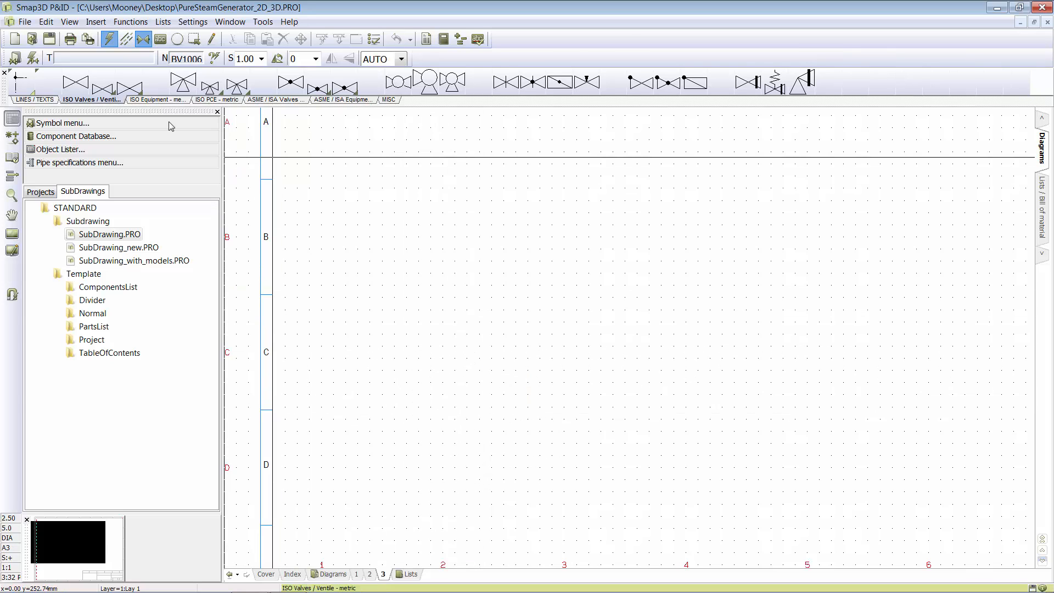
pyautogui.click(120, 248)
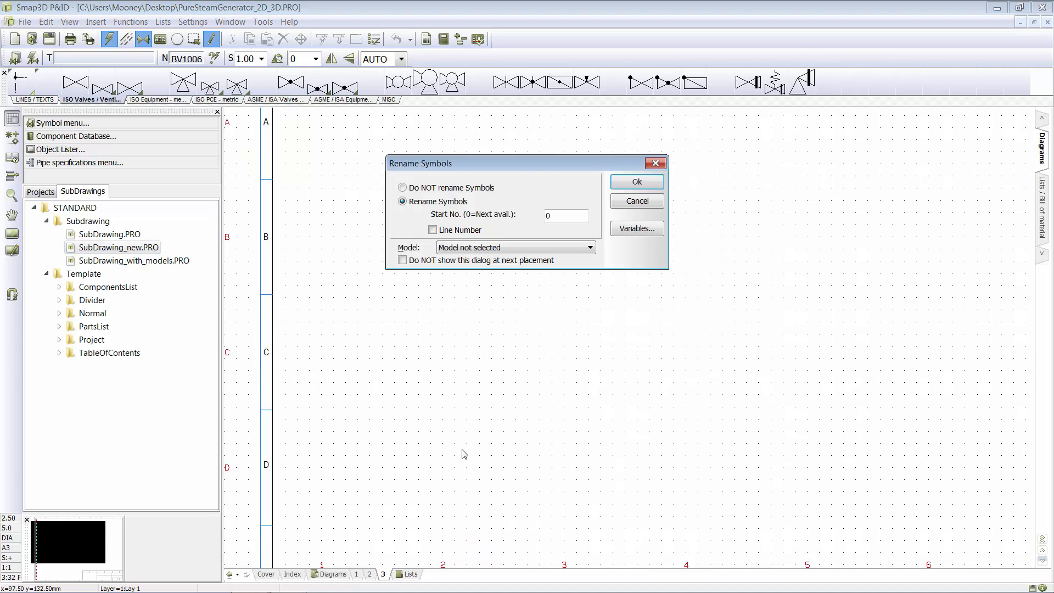
pyautogui.click(635, 181)
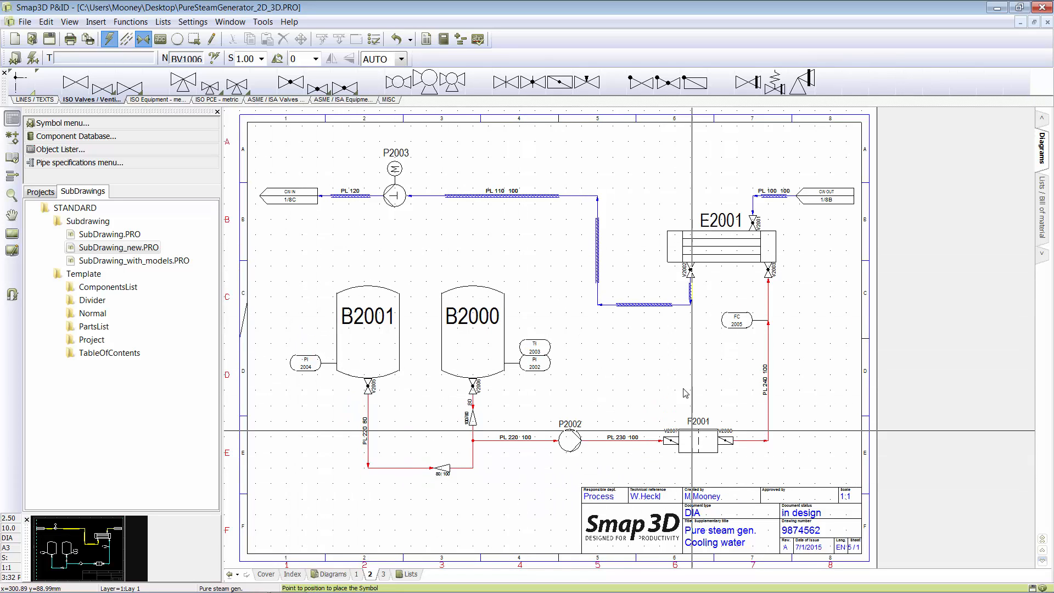
pyautogui.moveTo(540, 442)
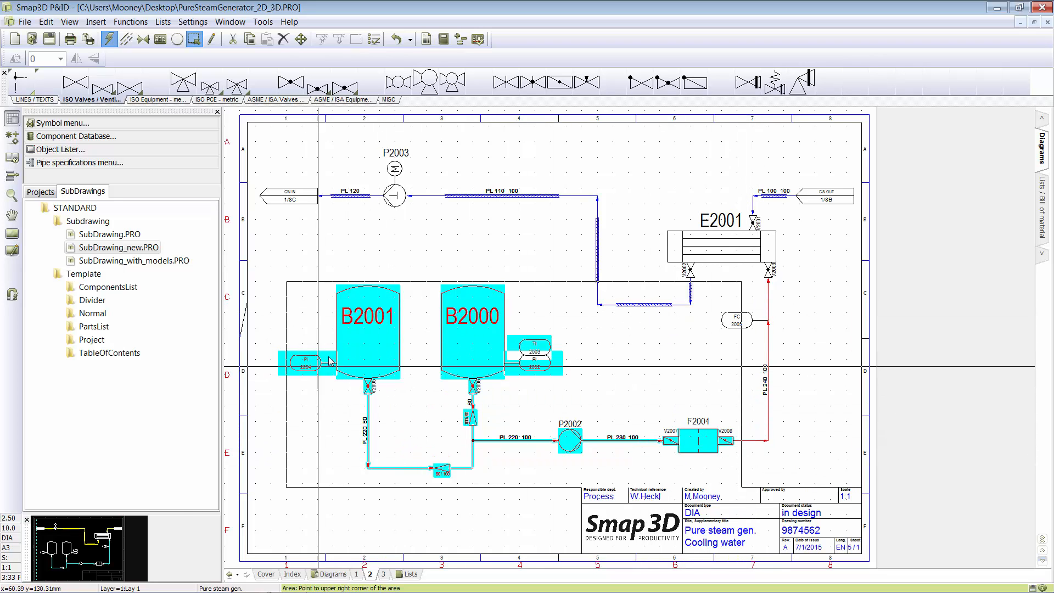
pyautogui.moveTo(407, 345)
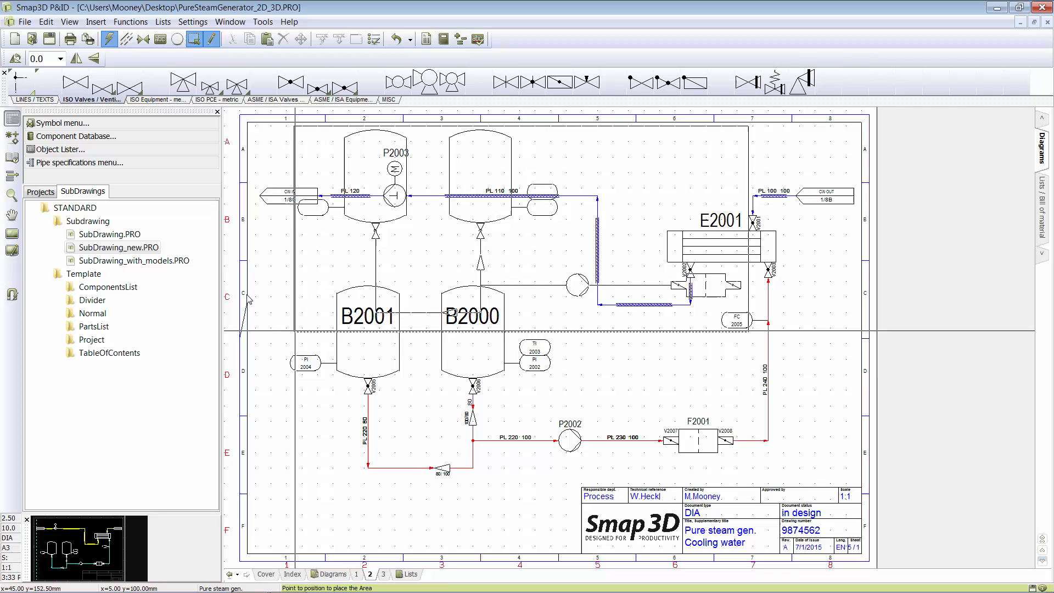
# - Create a new empty subdrawing and paste the copied tanks, pump and filter into it
pyautogui.rightClick(88, 221)
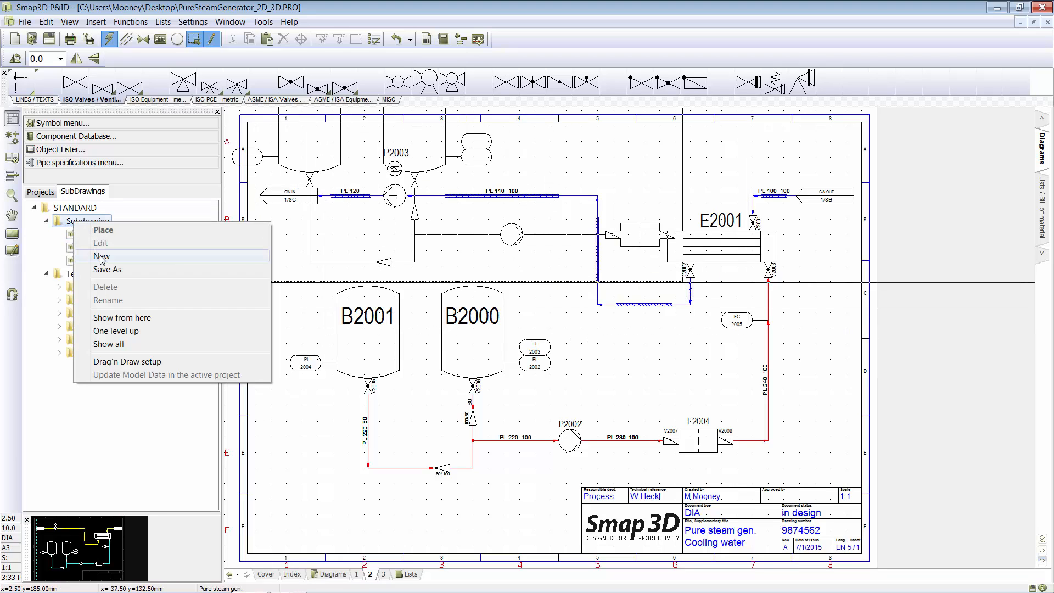
pyautogui.click(101, 256)
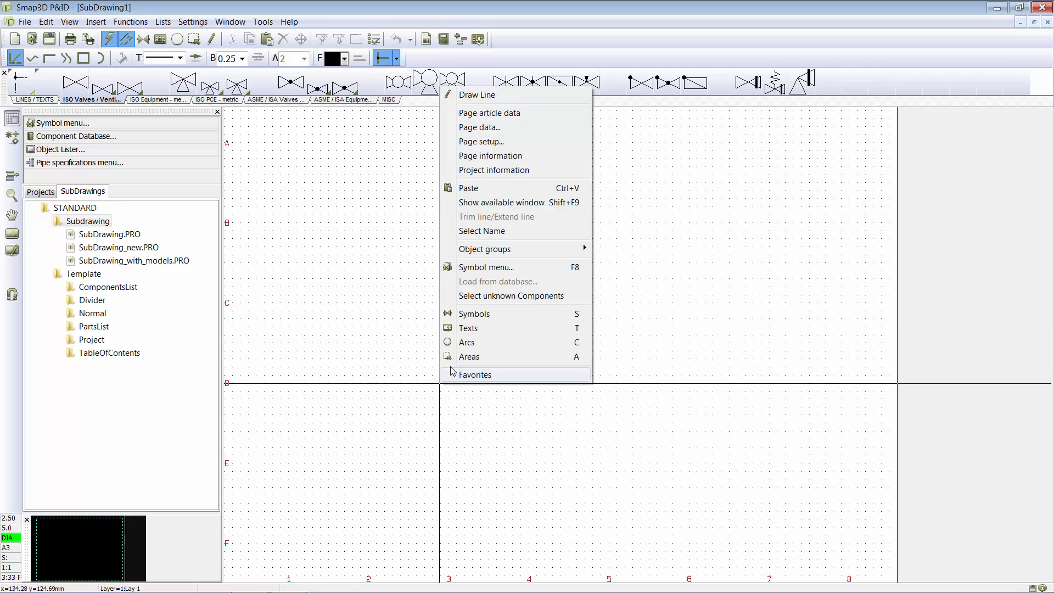
pyautogui.click(469, 357)
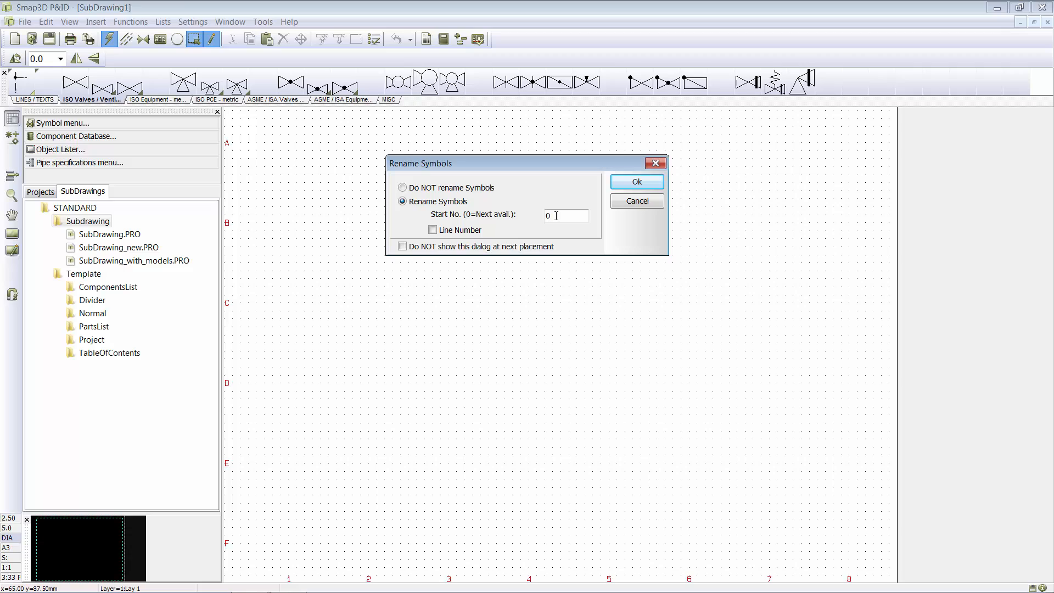
# - Renumber the pasted symbols from 100, including line numbers
pyautogui.click(566, 215)
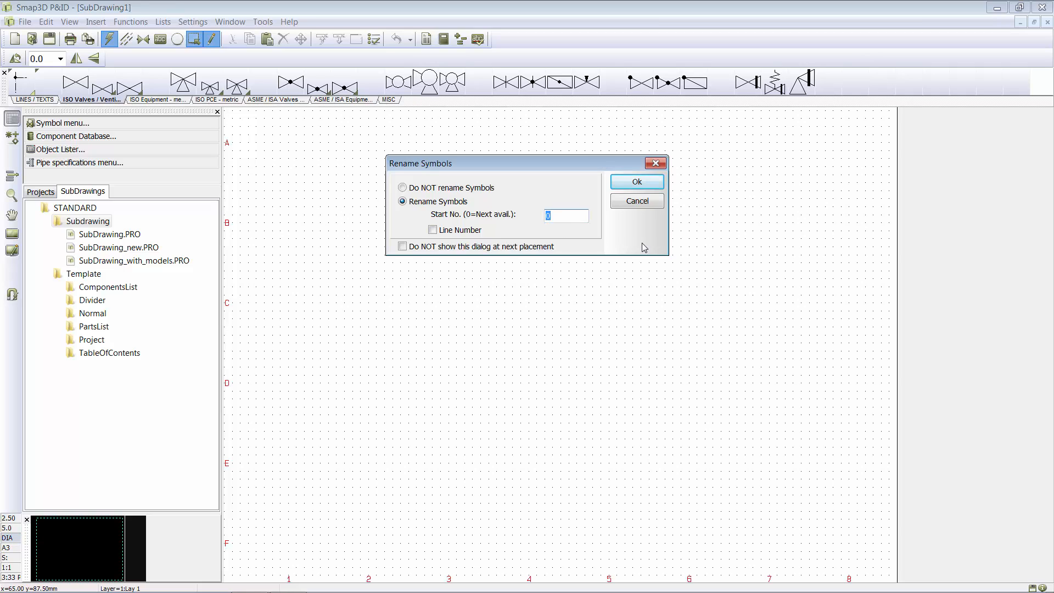
pyautogui.write('1')
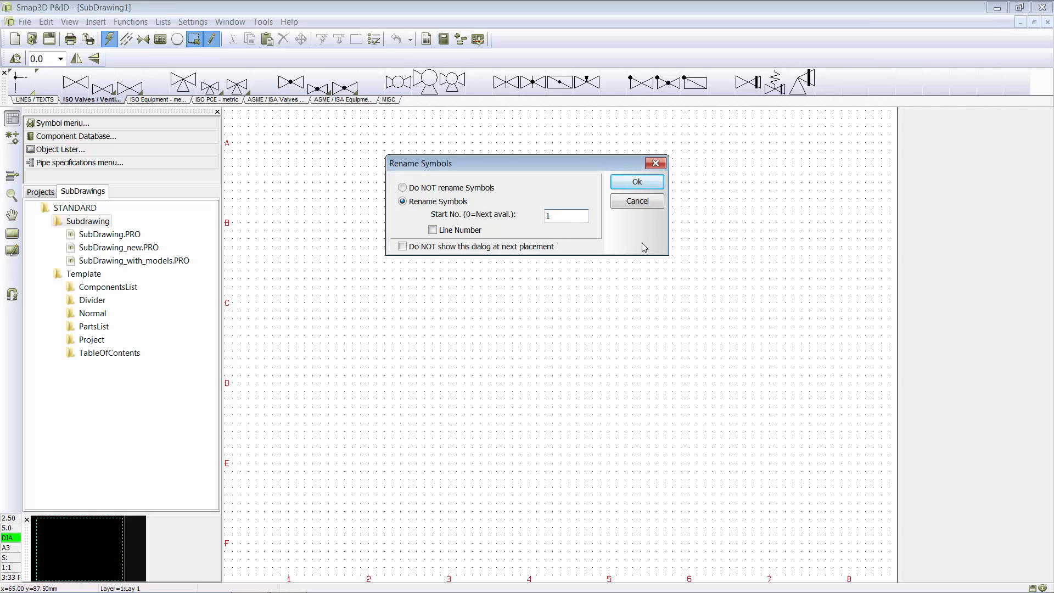
pyautogui.click(432, 230)
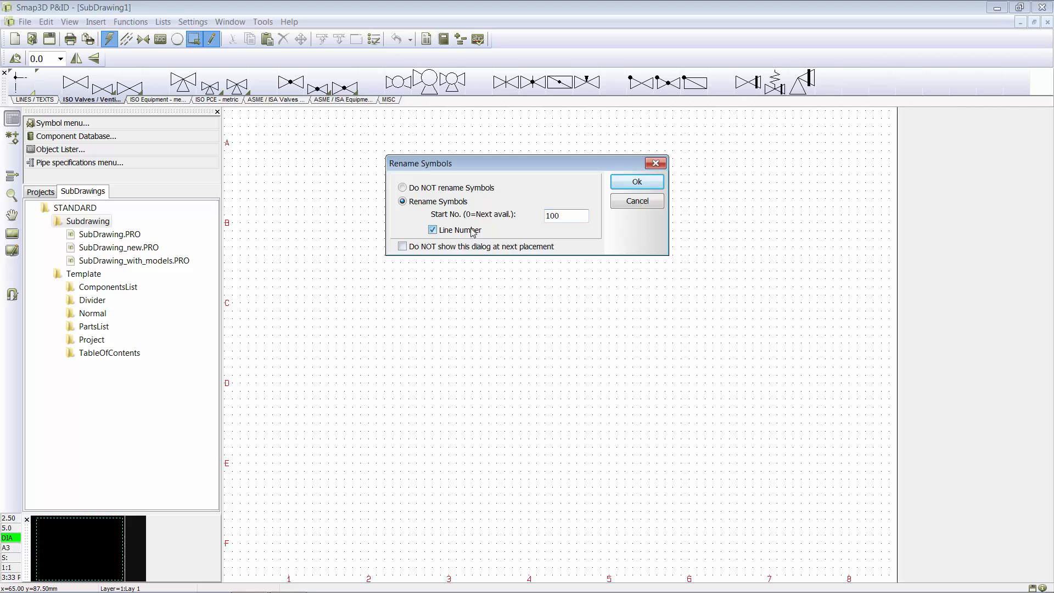
pyautogui.click(635, 181)
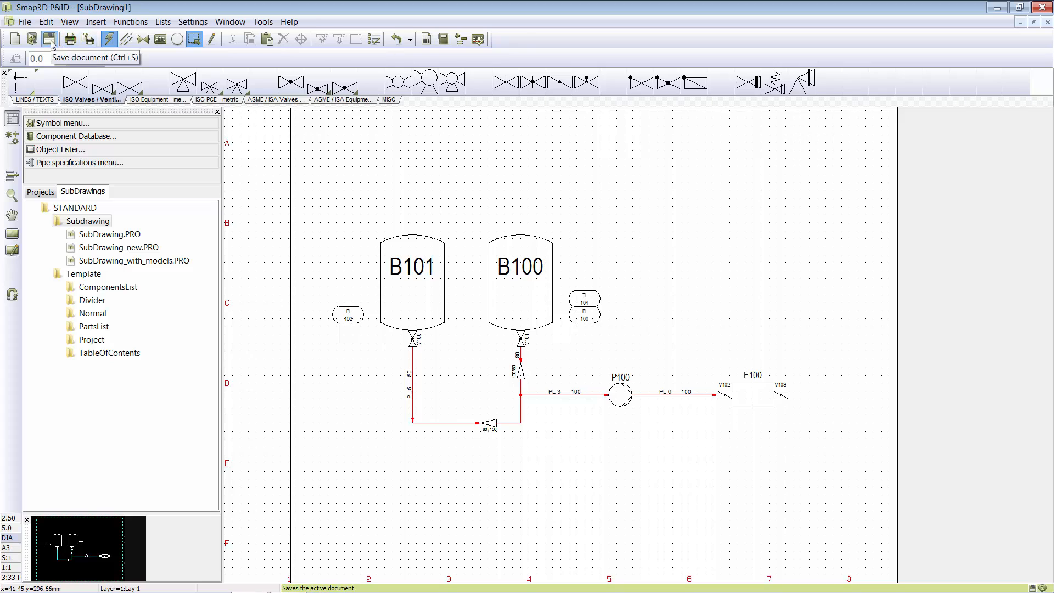
# - Save the new subdrawing as SubDrawing99.PRO in the Subdrawing folder
pyautogui.click(50, 38)
pyautogui.write('SubDrawing99.PRO')
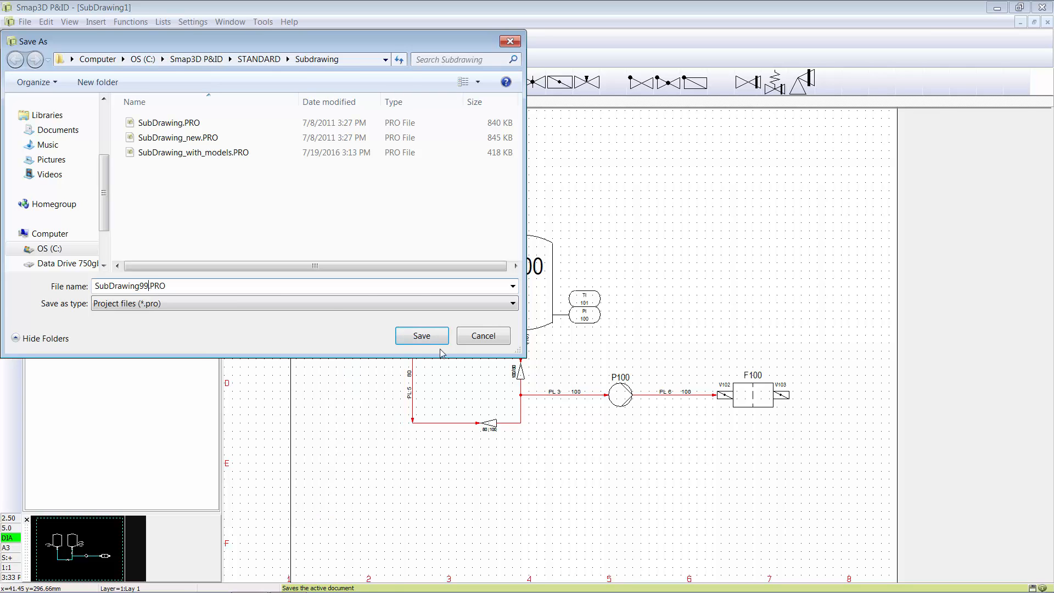
pyautogui.click(421, 335)
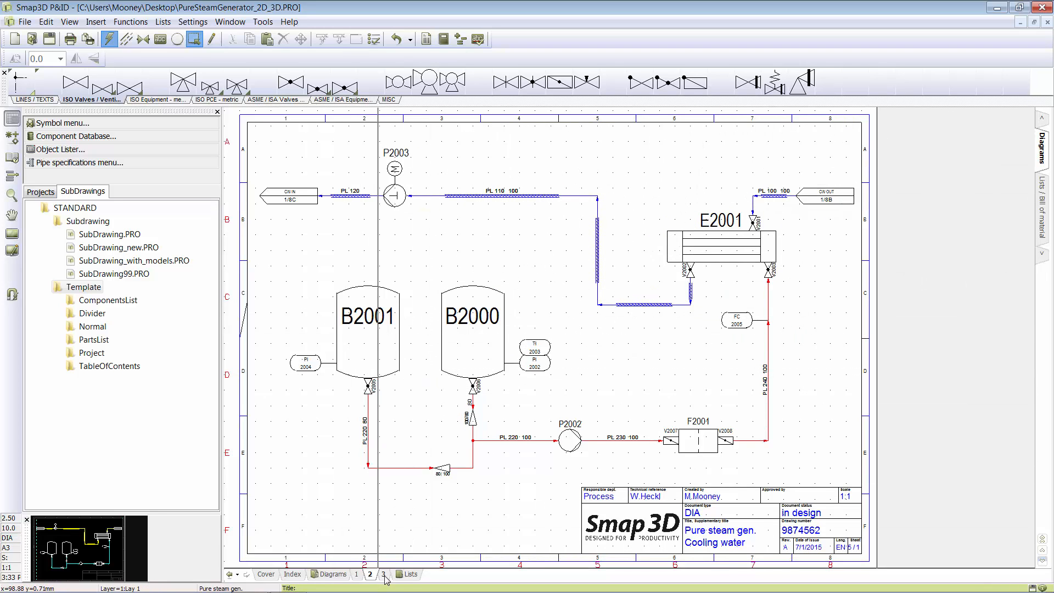
# - Place SubDrawing99.PRO on page 3, renumbering symbols and line numbers from 500
pyautogui.click(383, 574)
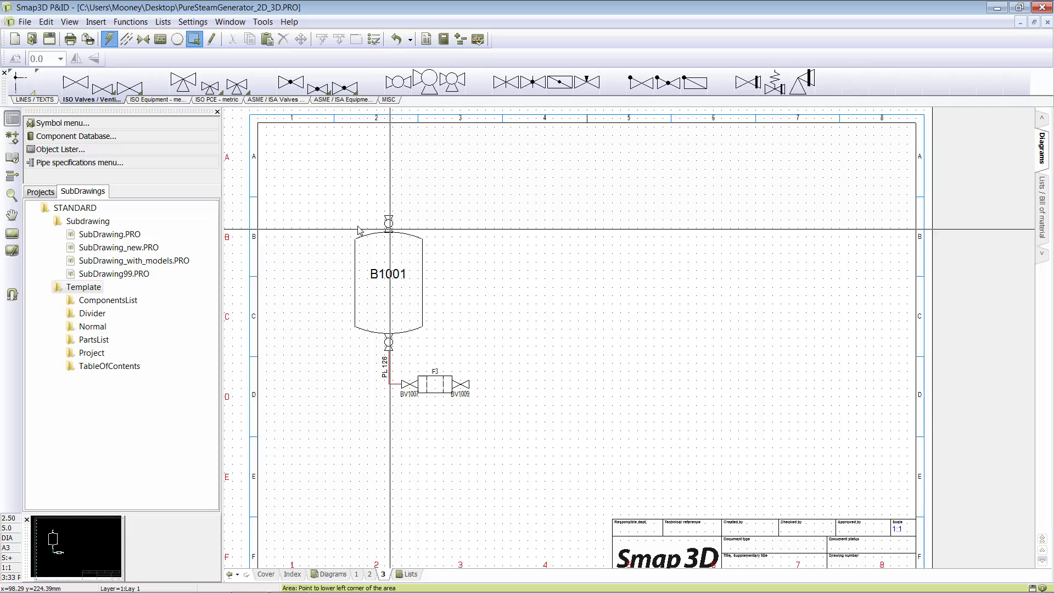
pyautogui.click(113, 273)
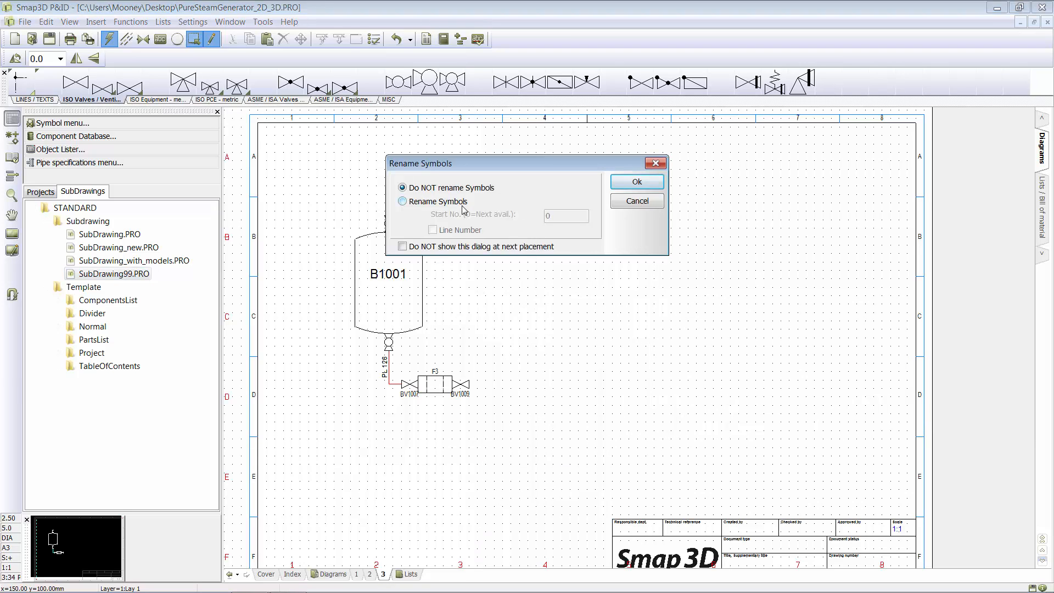
pyautogui.click(402, 201)
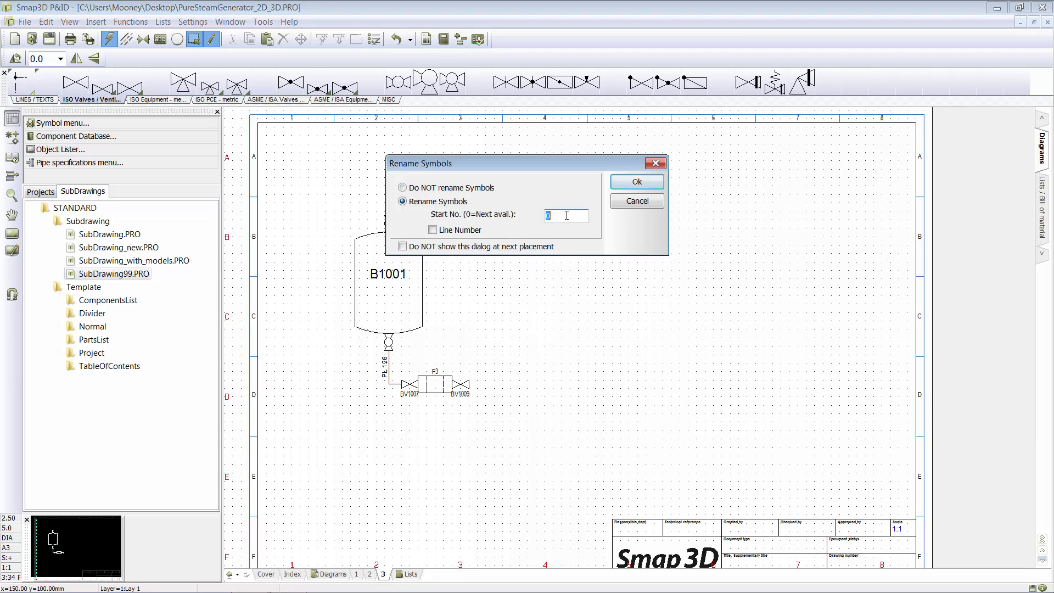
pyautogui.write('500')
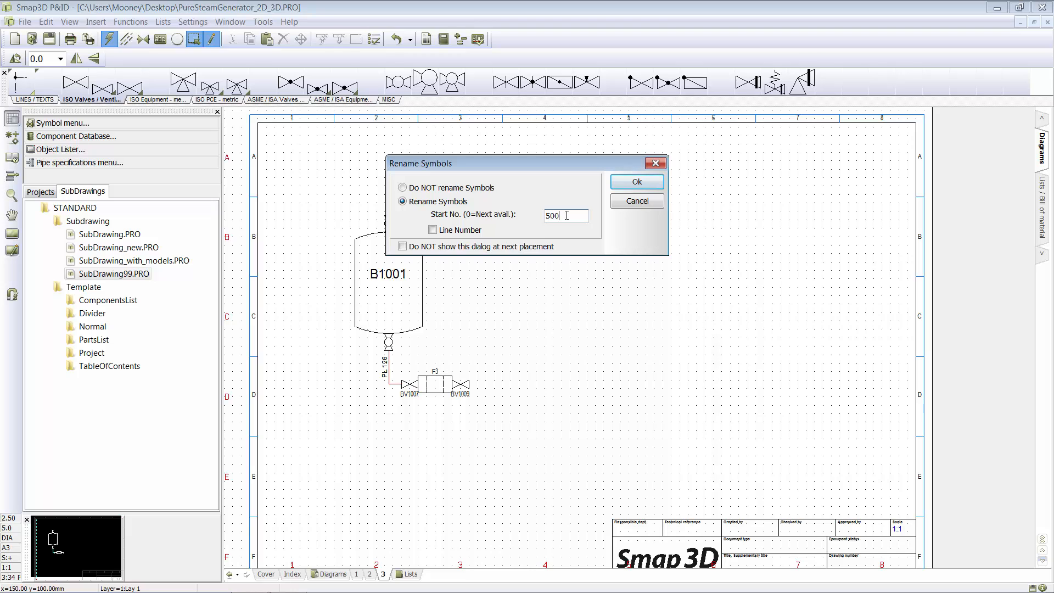
pyautogui.click(432, 230)
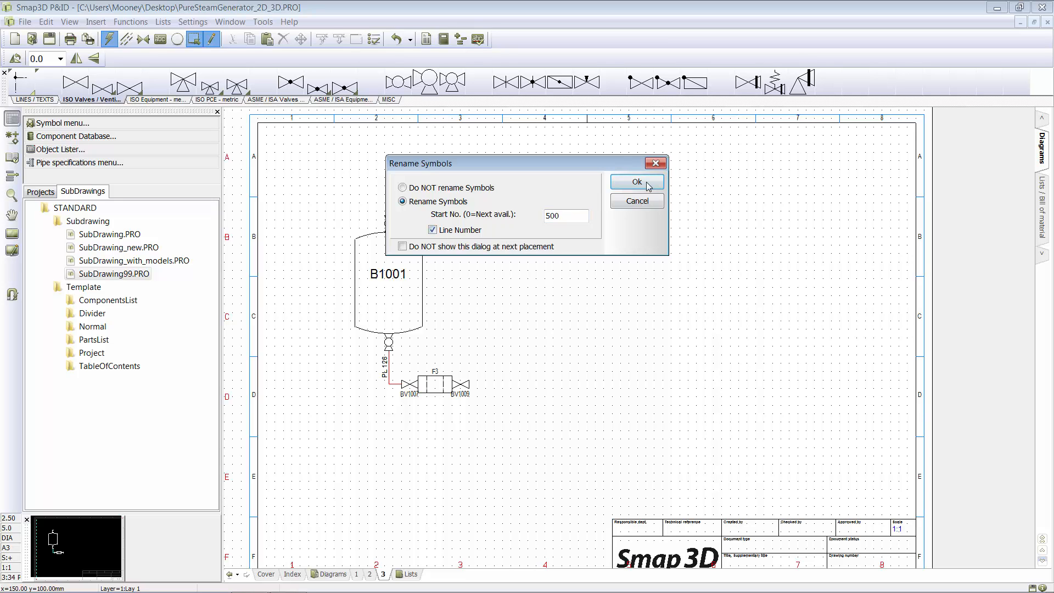
pyautogui.click(635, 181)
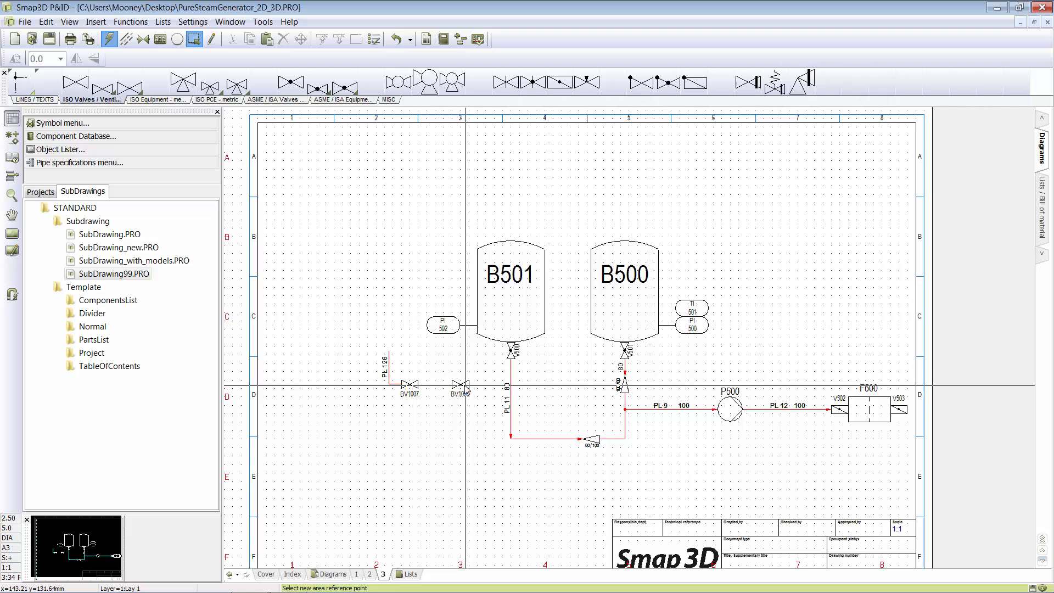
pyautogui.moveTo(472, 363)
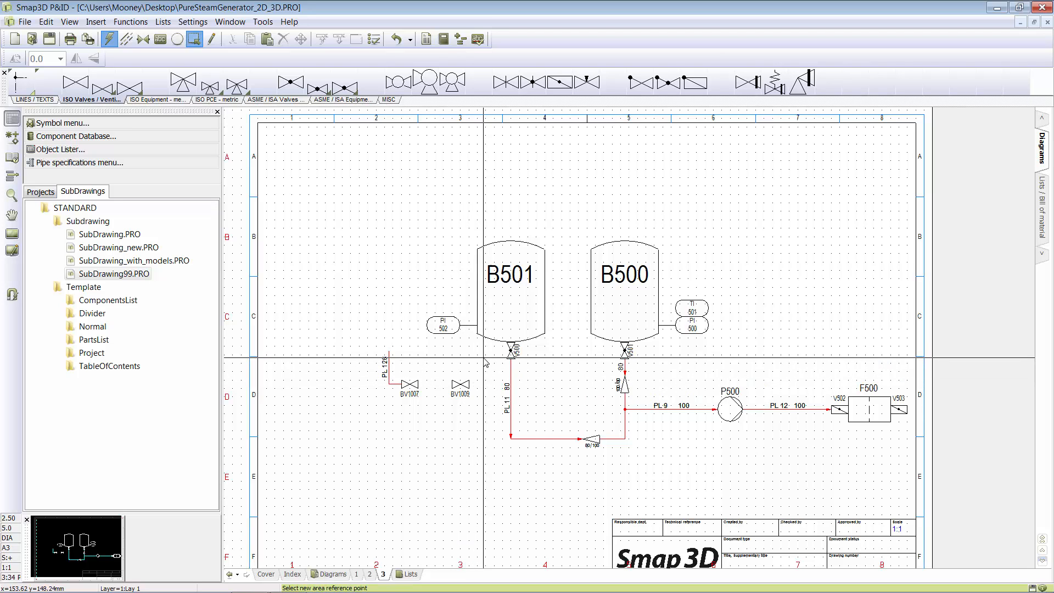